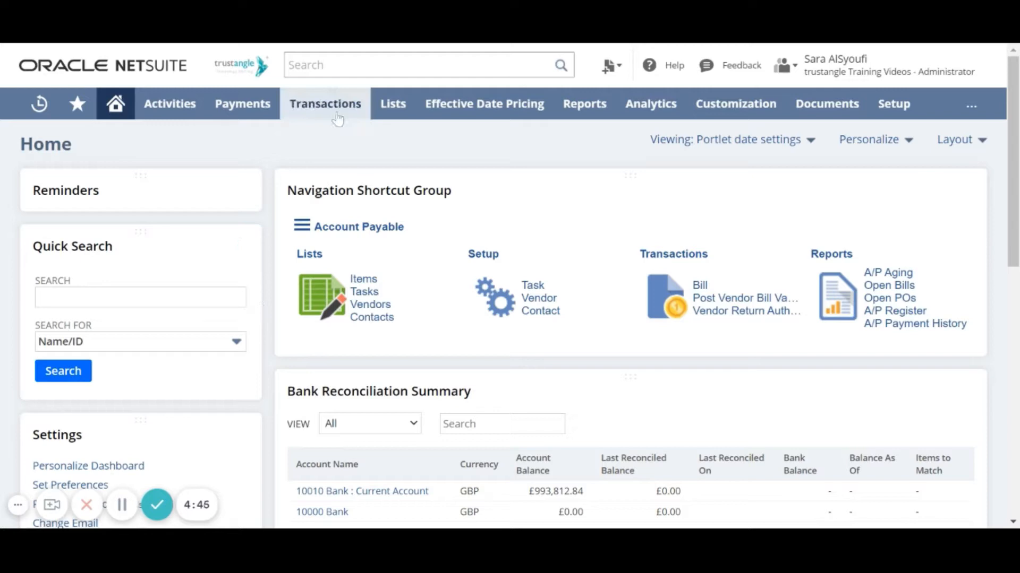
# - Bring up the Transactions menu on the way to entering a purchase order
pyautogui.click(325, 103)
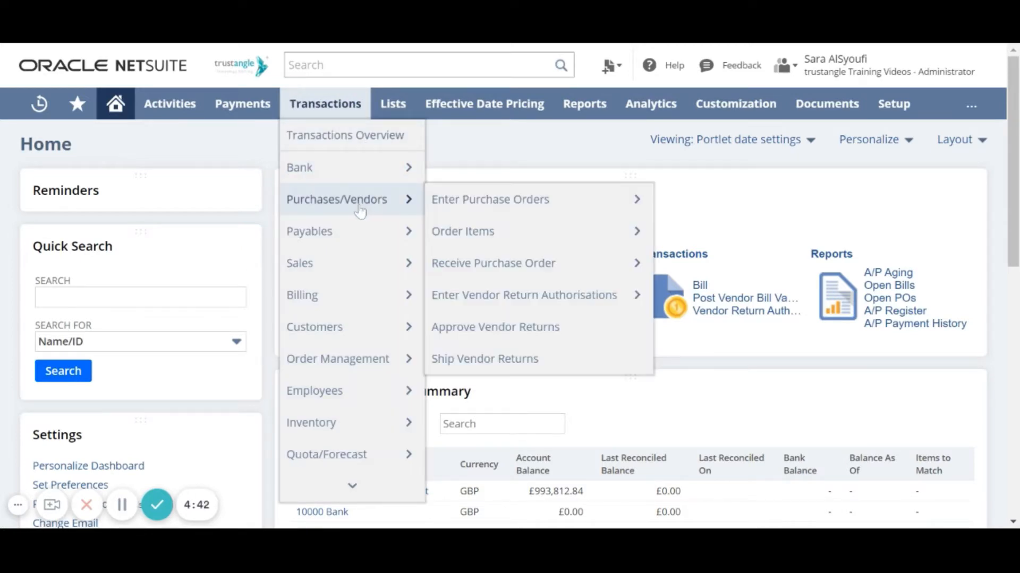
pyautogui.moveTo(490, 199)
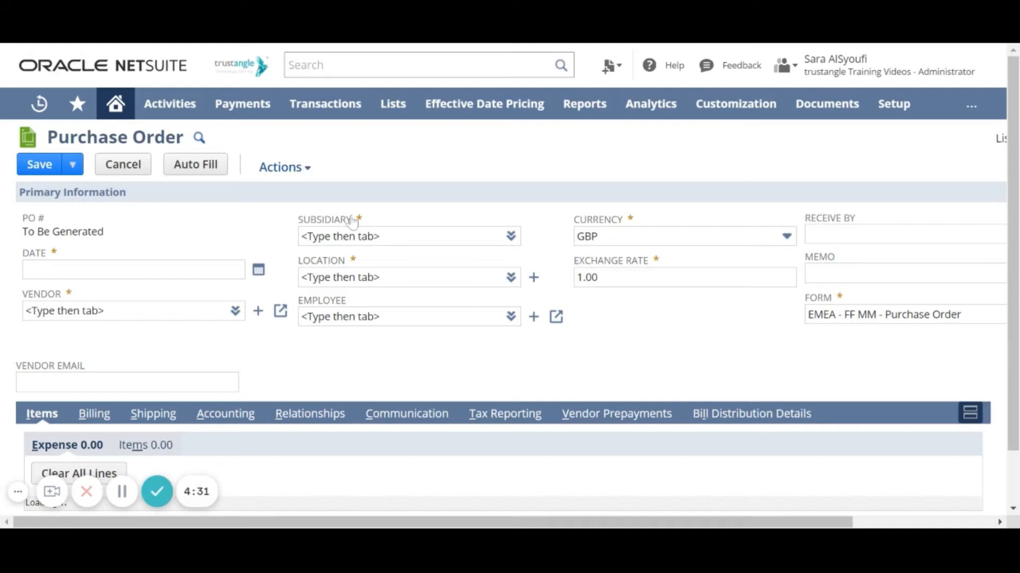
pyautogui.click(328, 219)
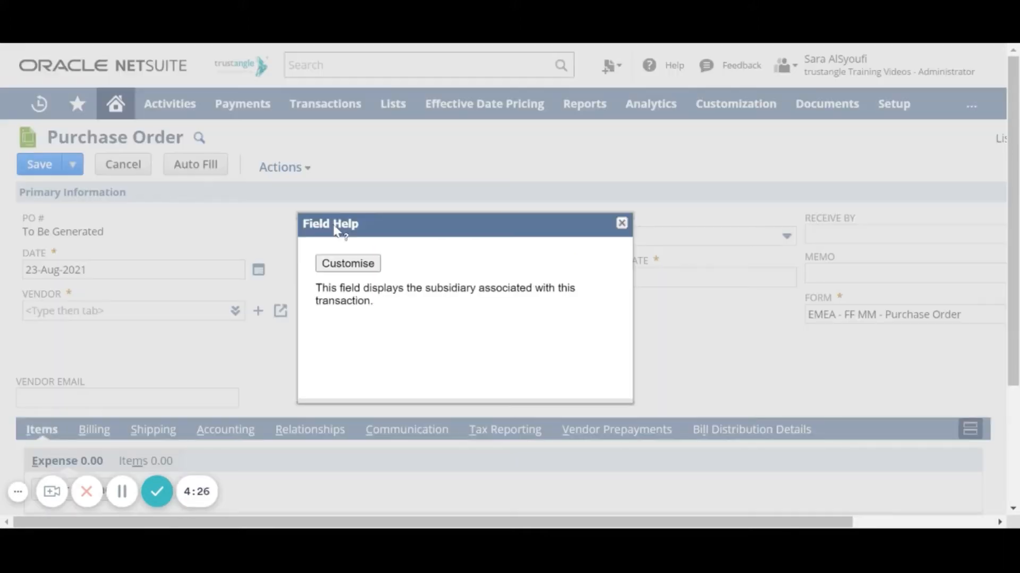
pyautogui.moveTo(411, 338)
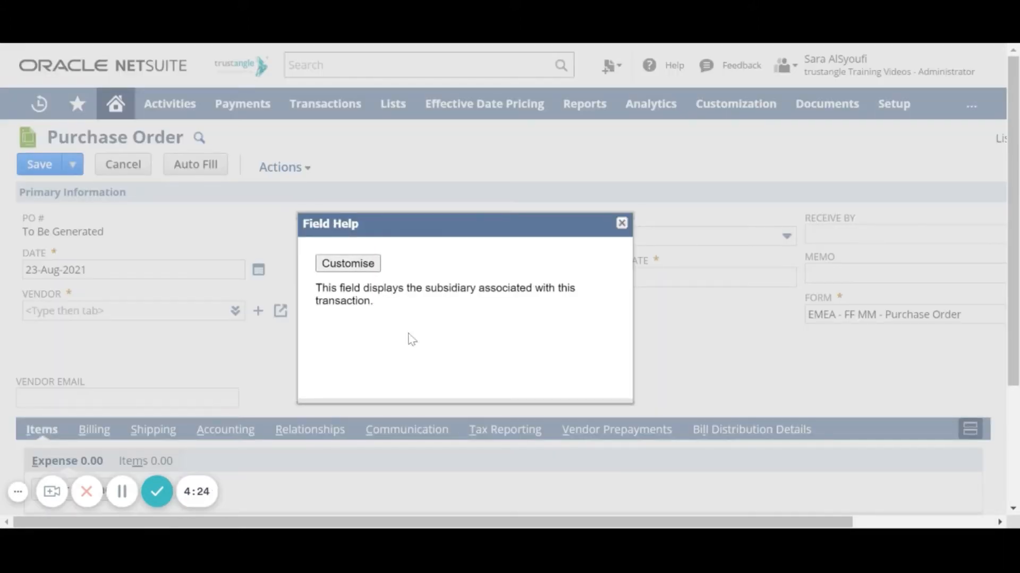
pyautogui.click(619, 223)
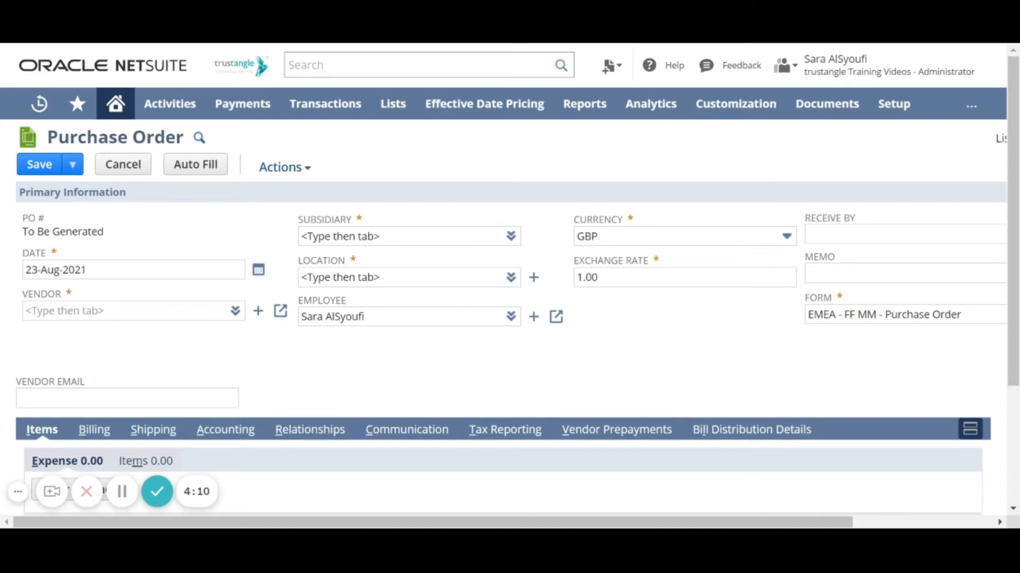
pyautogui.moveTo(121, 492)
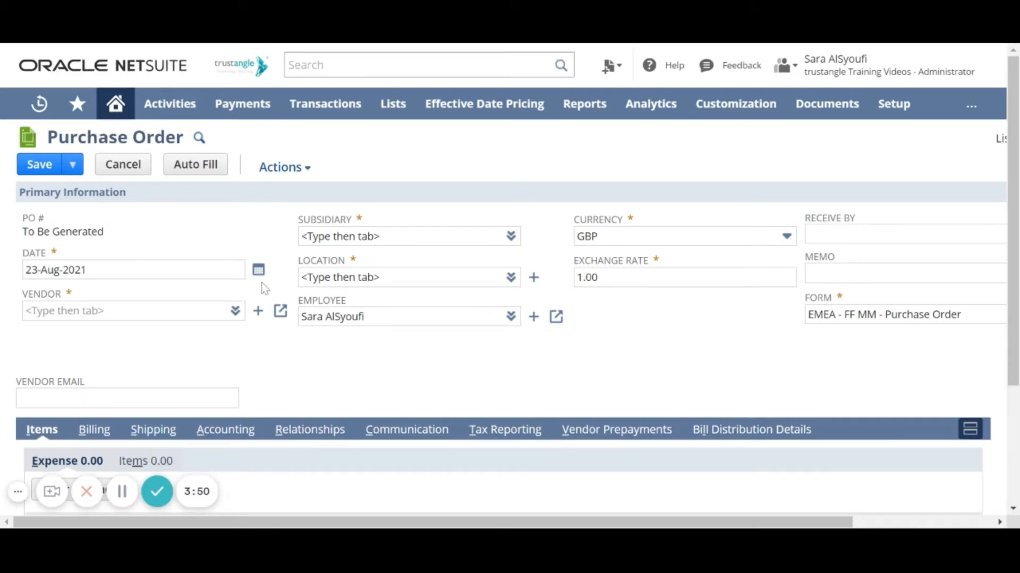
# - Choose Training Videos Vendor via %train, filling subsidiary Saudi Arabia, SAR currency and vendor email
pyautogui.click(258, 269)
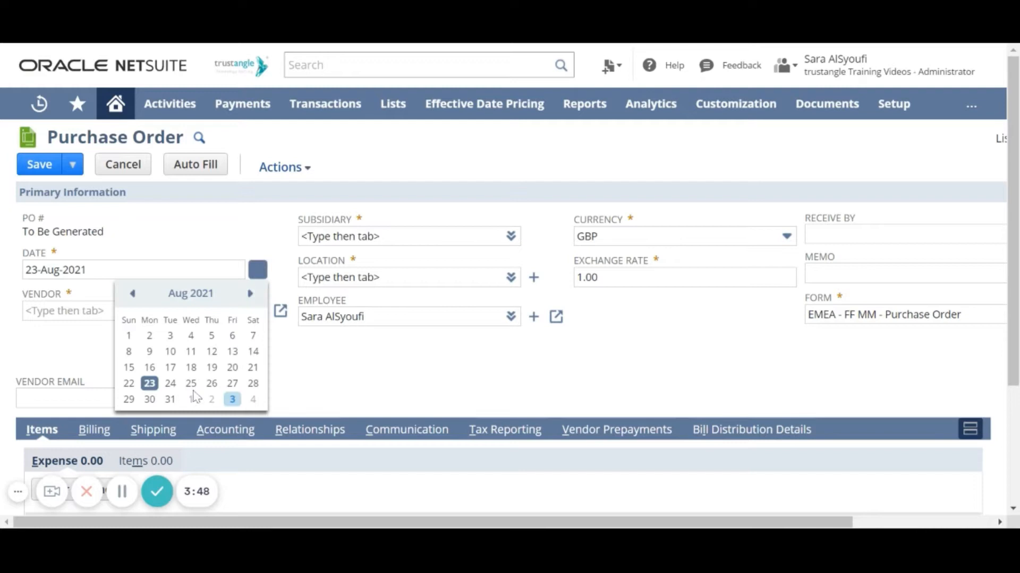
pyautogui.click(130, 310)
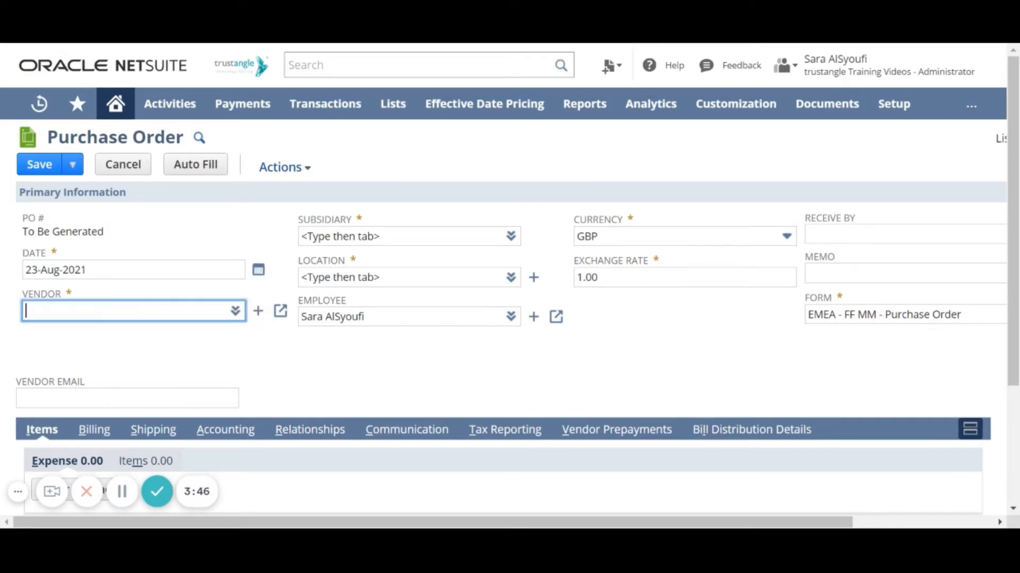
pyautogui.write('%')
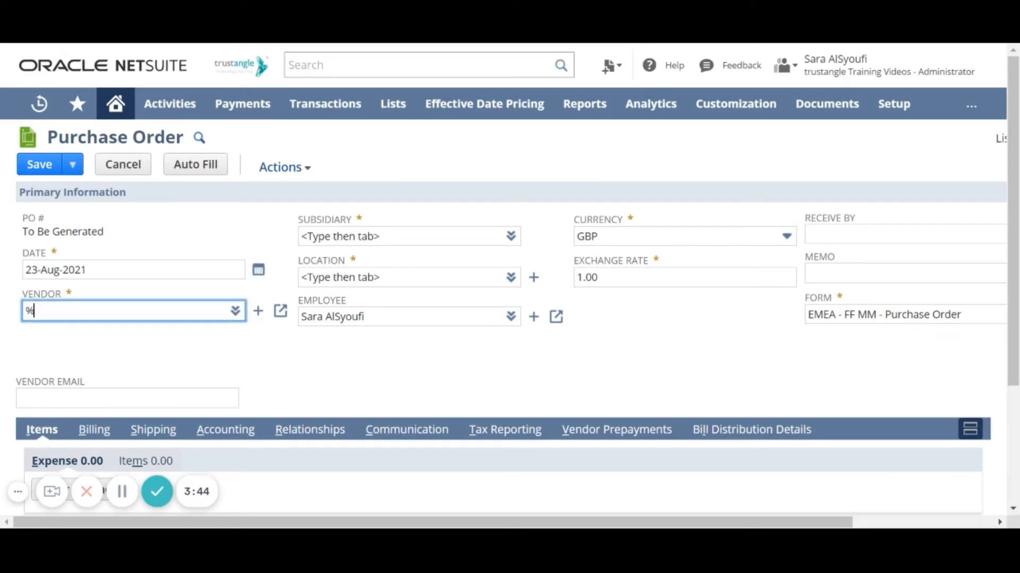
pyautogui.write('train')
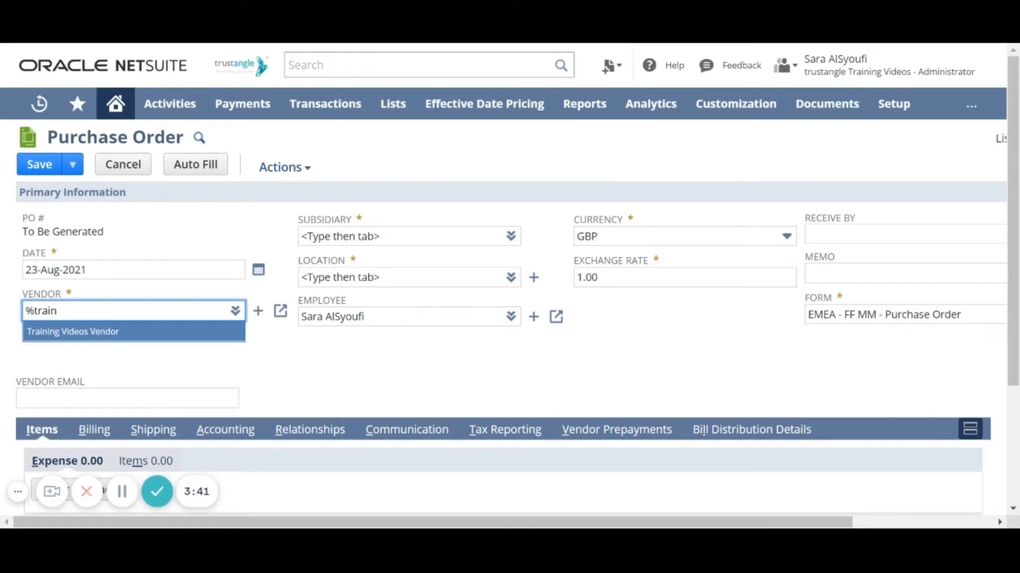
pyautogui.click(74, 331)
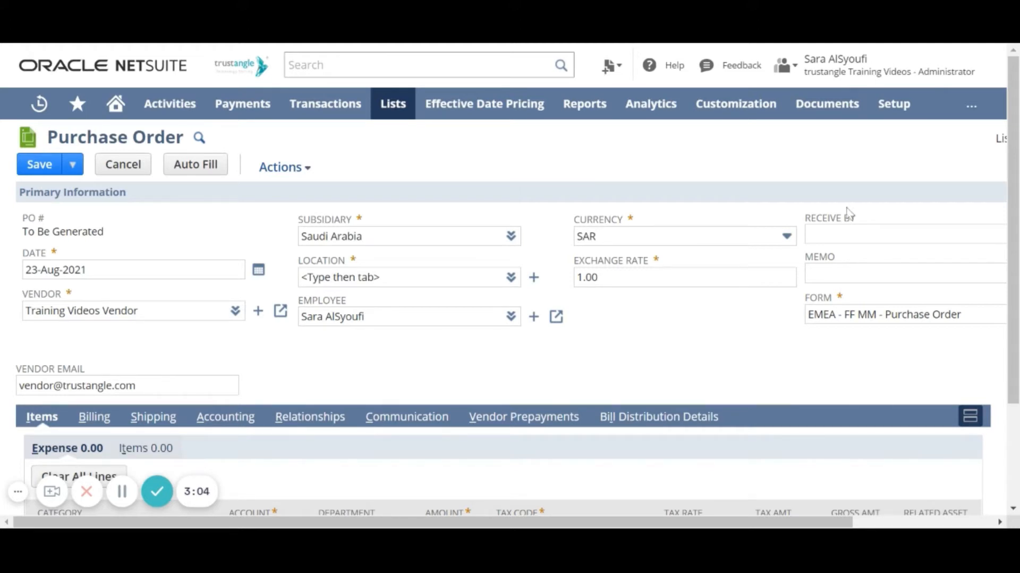
pyautogui.click(784, 235)
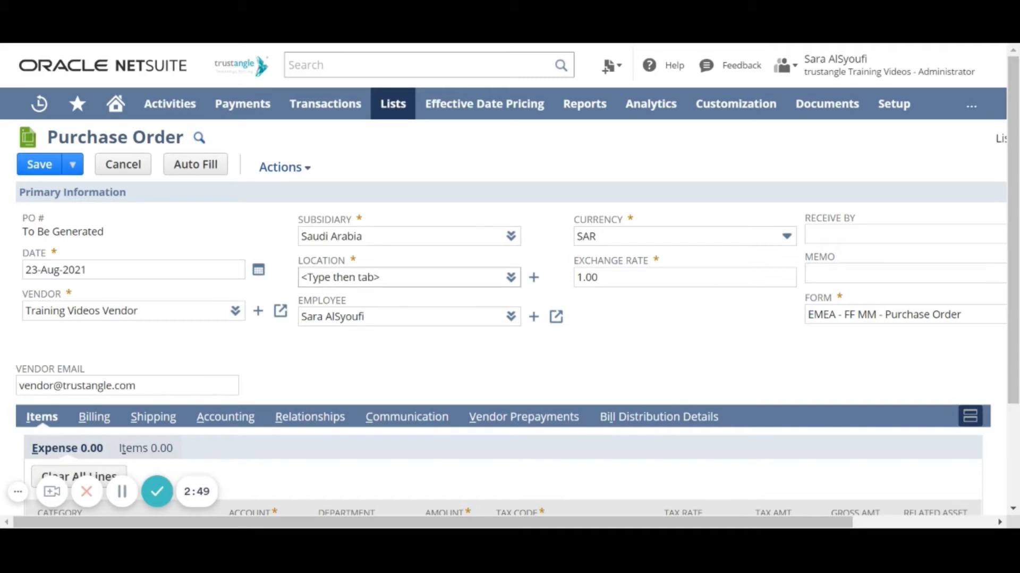
# - Choose Warehouse as the order location using the %w search
pyautogui.write('%war')
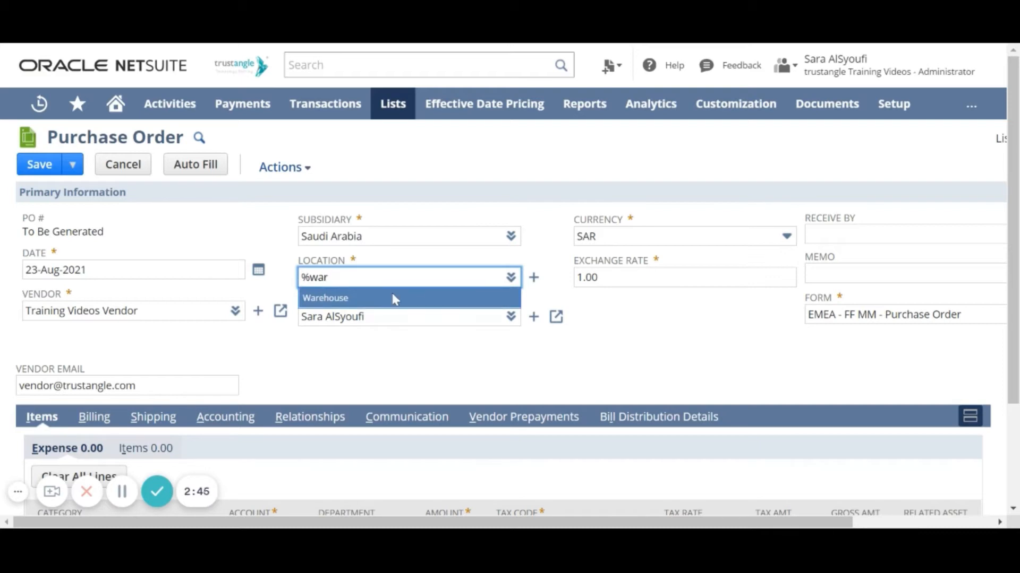
pyautogui.click(324, 297)
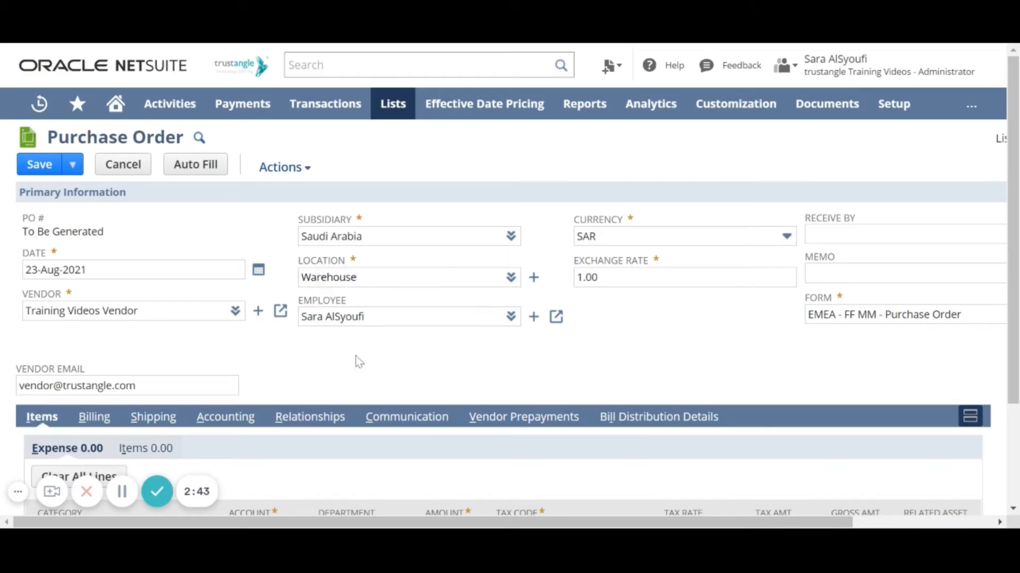
pyautogui.moveTo(344, 312)
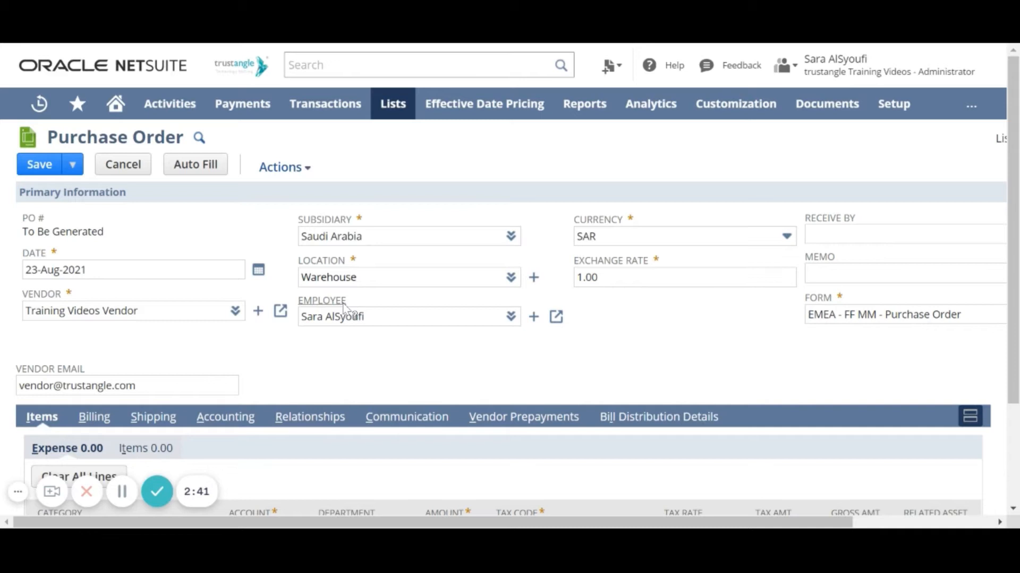
pyautogui.moveTo(121, 491)
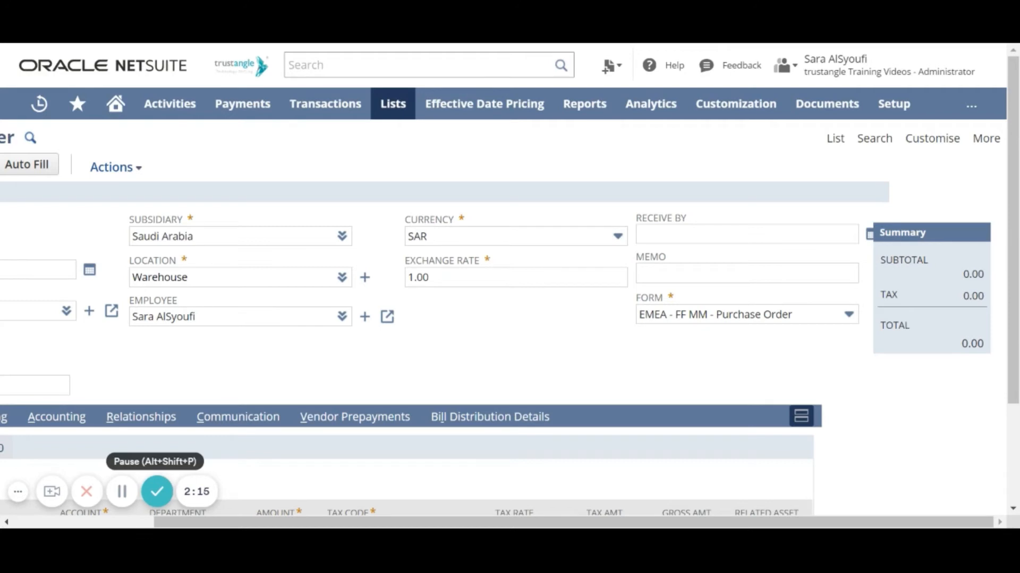
# - Enter receive-by date 24-Aug-2021 and memo Test in the order header
pyautogui.click(745, 234)
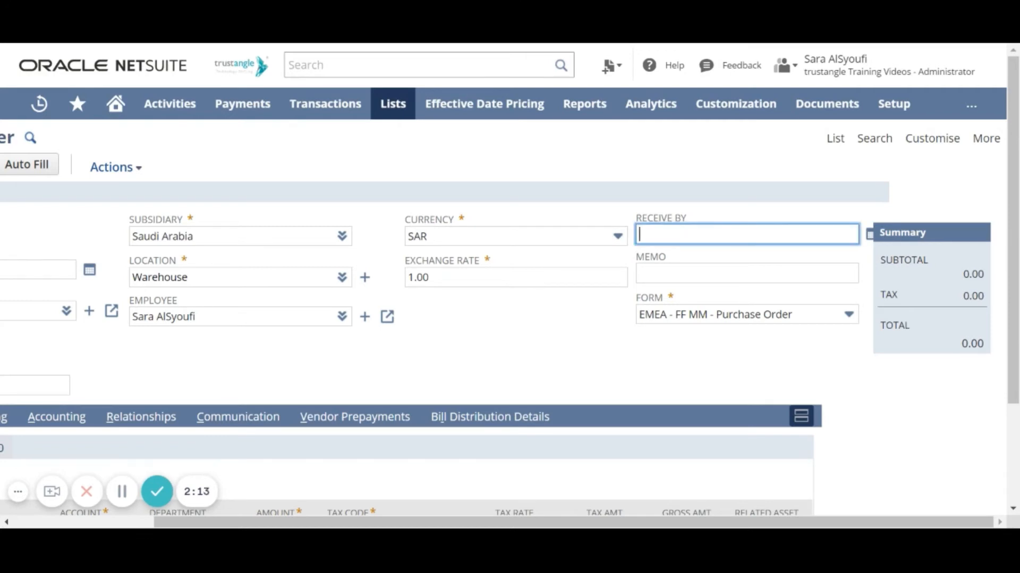
pyautogui.write('24-Aug-2021')
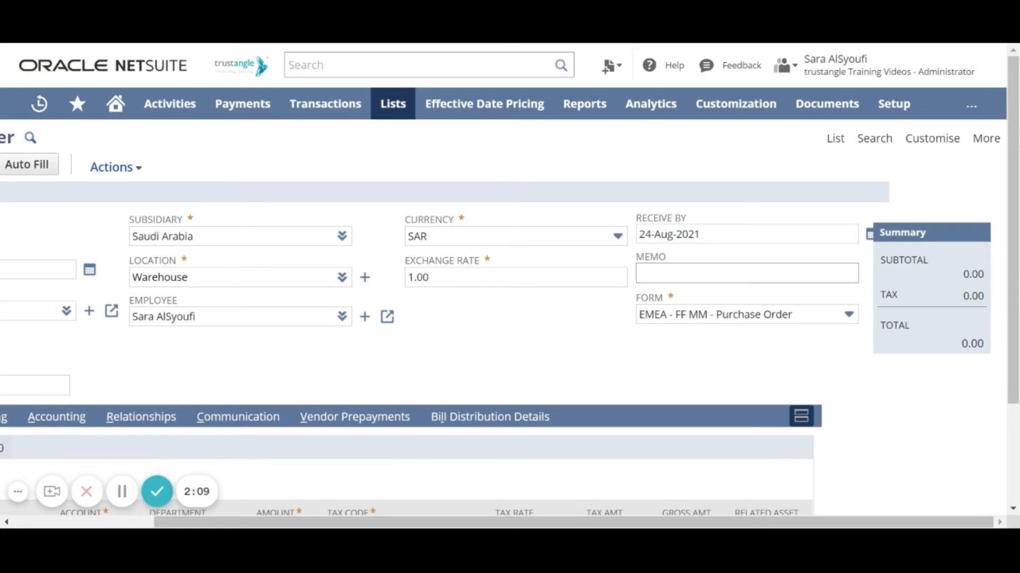
pyautogui.click(746, 273)
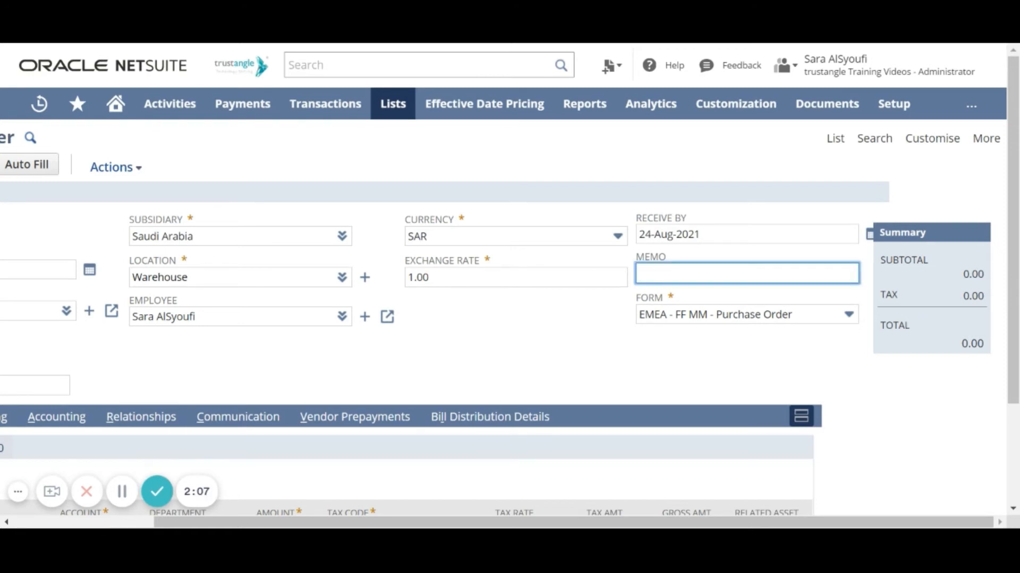
pyautogui.write('Test')
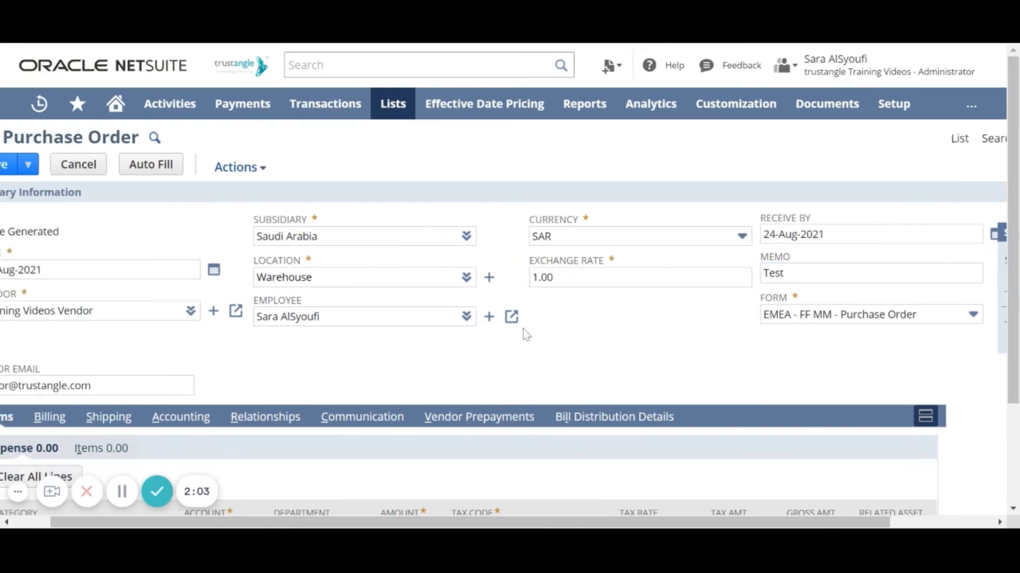
pyautogui.scroll(-3)
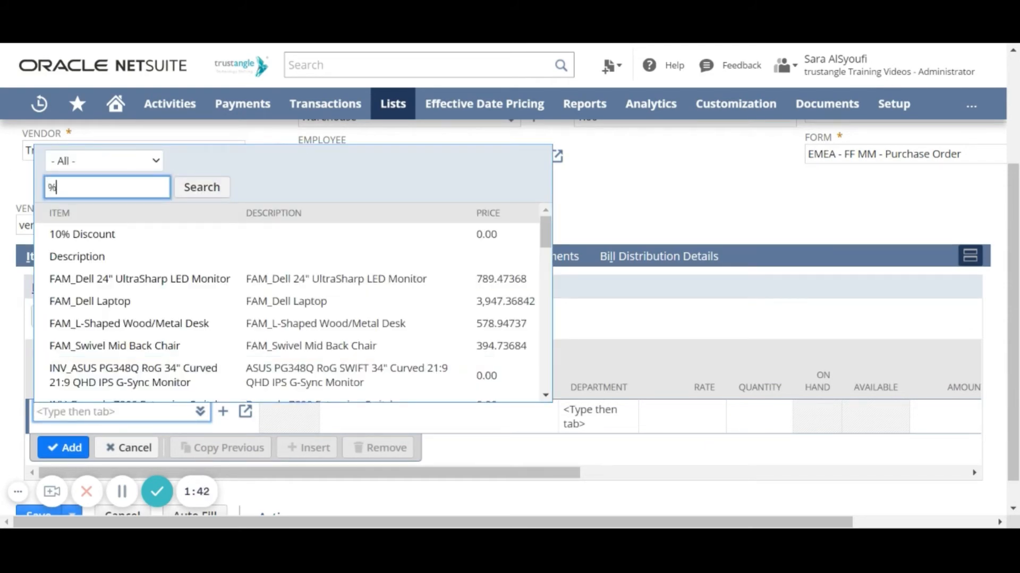
# - Search %ipad and select iPad Pro 12.9 inch - 128 GB for the first item line
pyautogui.write('ipad')
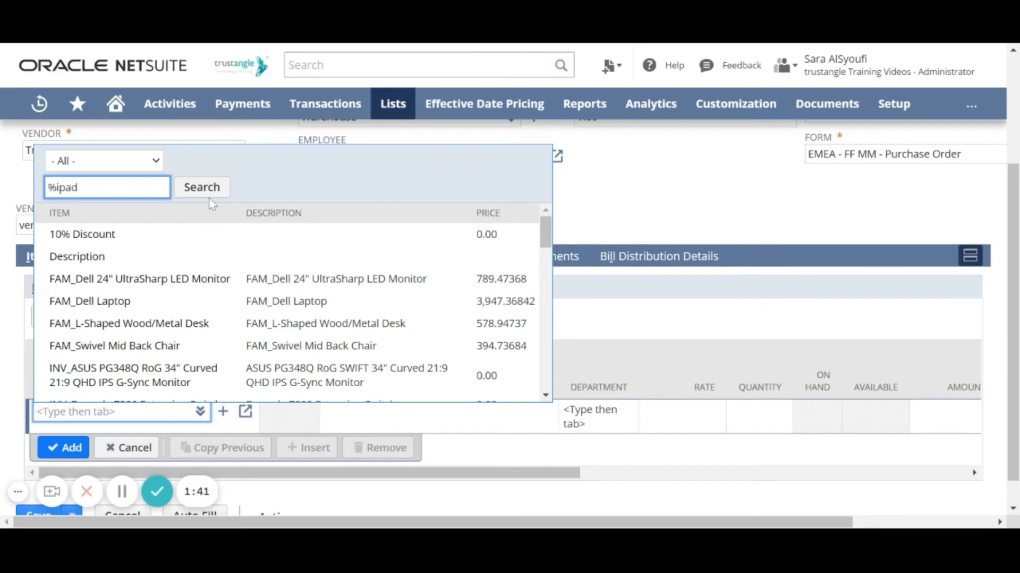
pyautogui.click(201, 187)
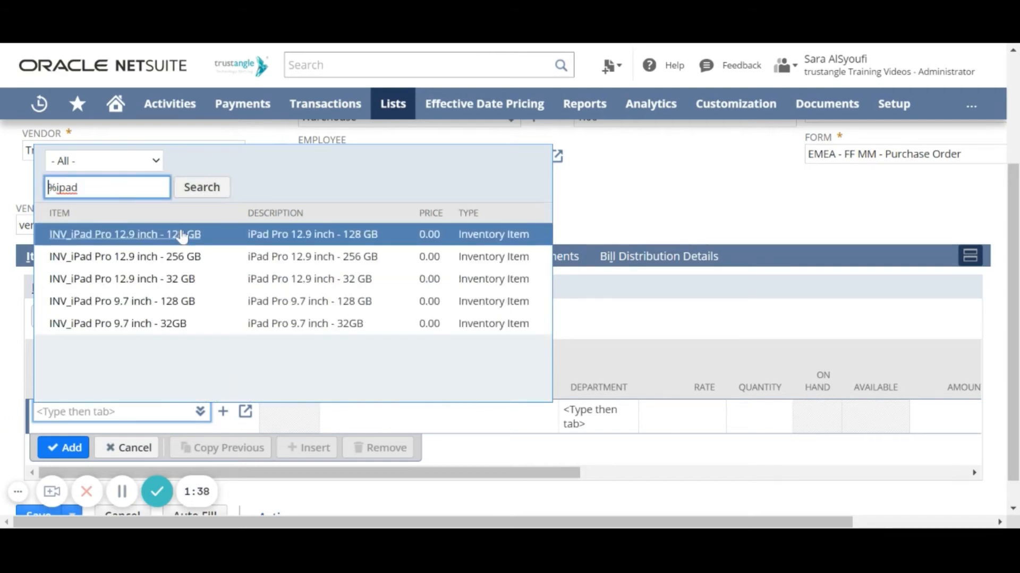
pyautogui.click(126, 234)
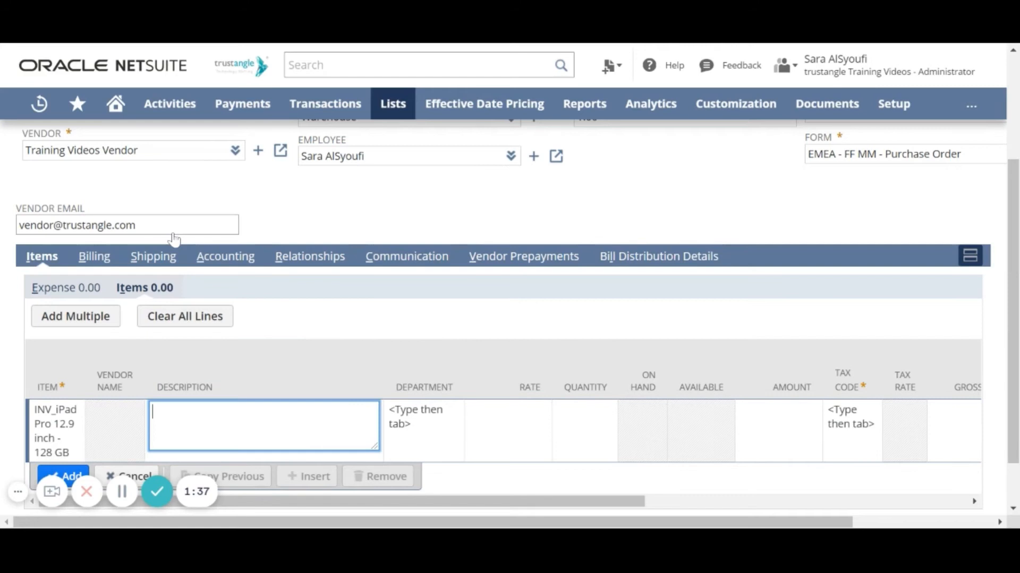
pyautogui.write('iPad Pro 12.9 inch - 128 GB')
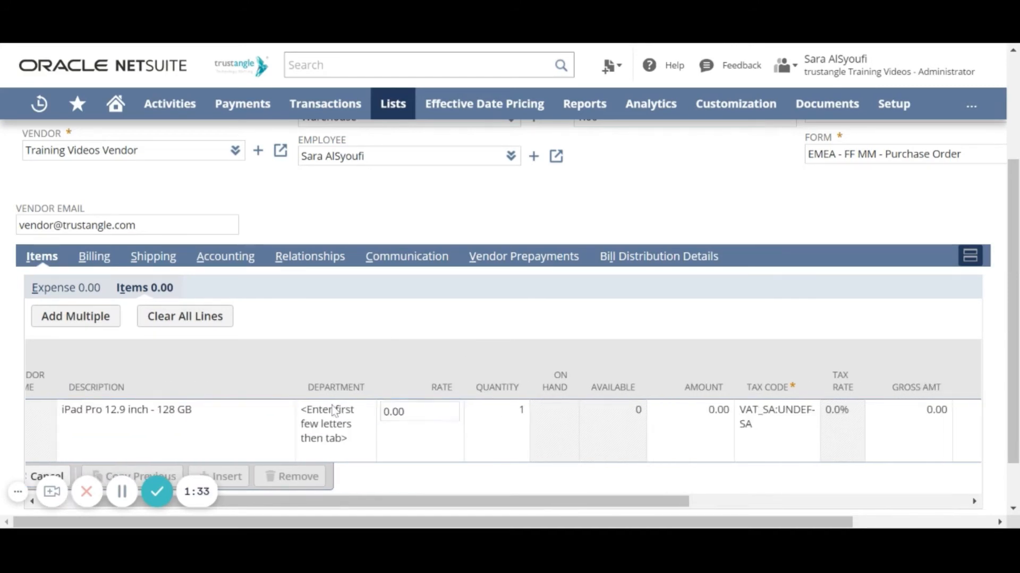
# - Give the iPad line Marketing department, rate 2000 and quantity 3, then add it to the order
pyautogui.click(334, 411)
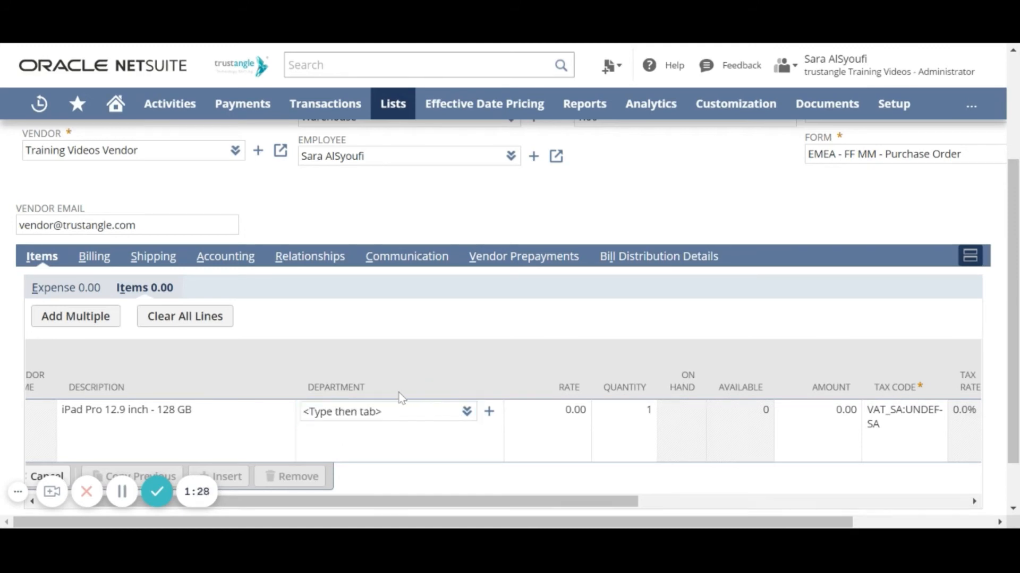
pyautogui.click(387, 413)
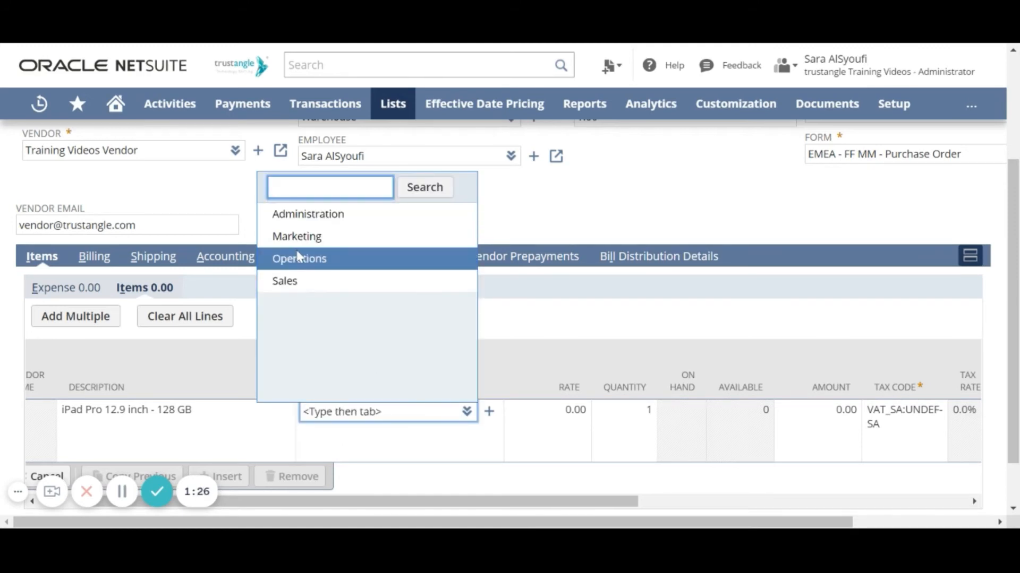
pyautogui.click(296, 236)
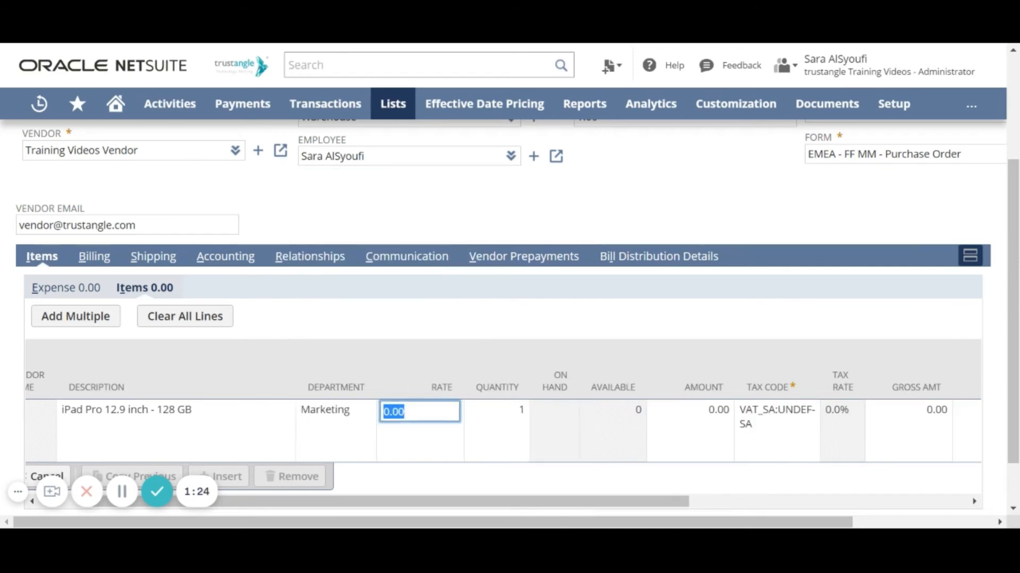
pyautogui.write('2000')
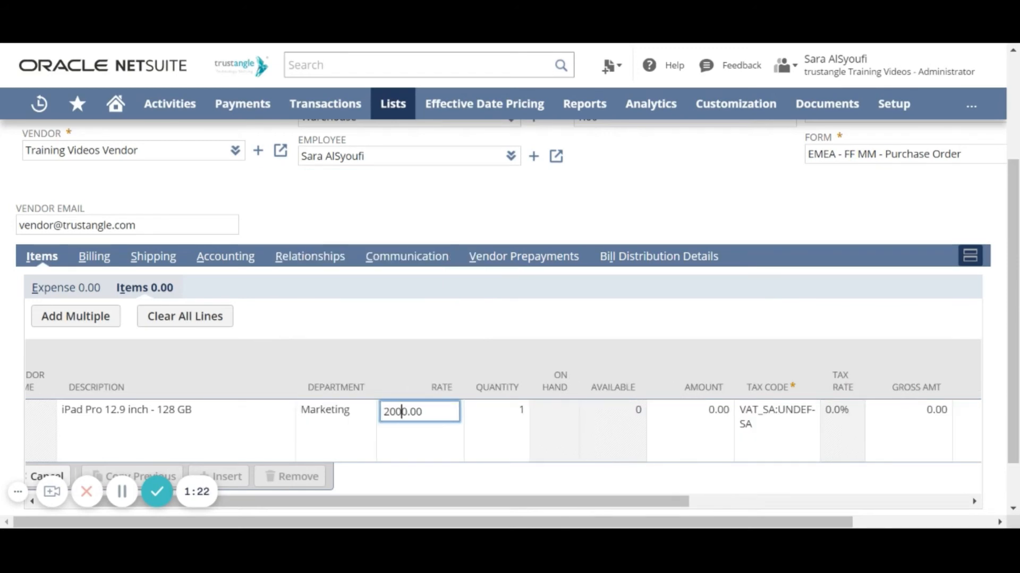
pyautogui.click(496, 411)
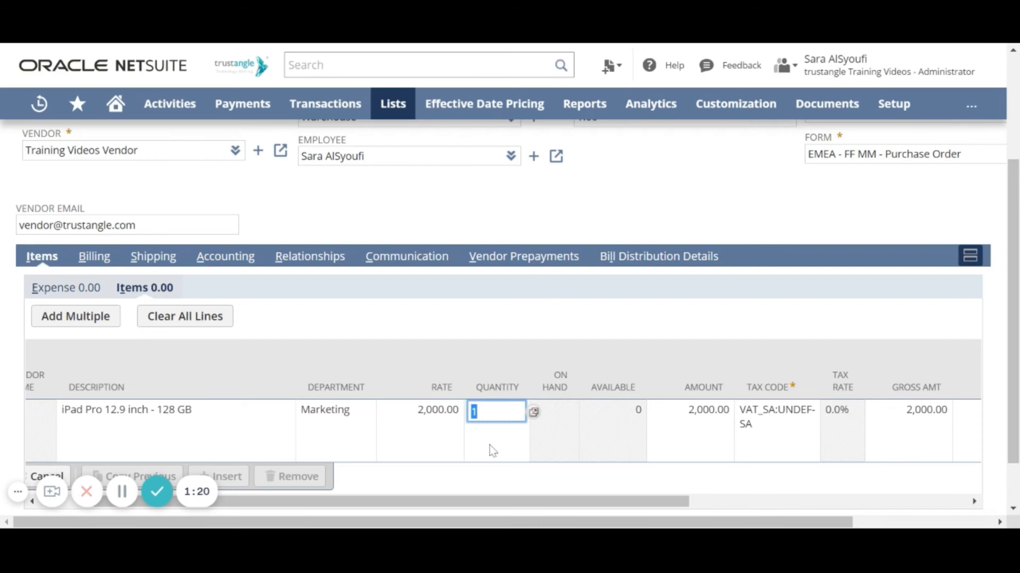
pyautogui.write('3')
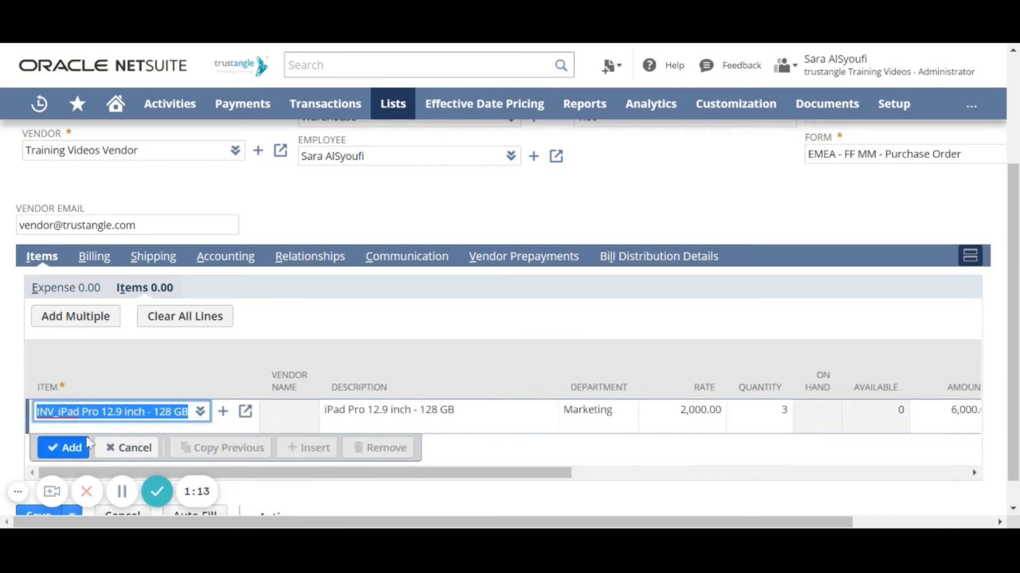
pyautogui.click(65, 447)
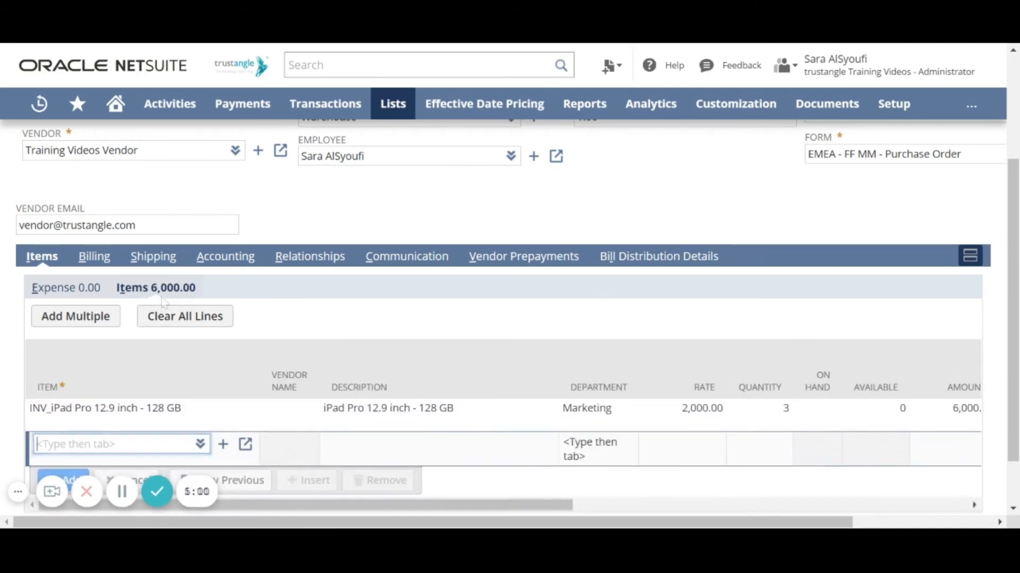
pyautogui.click(94, 256)
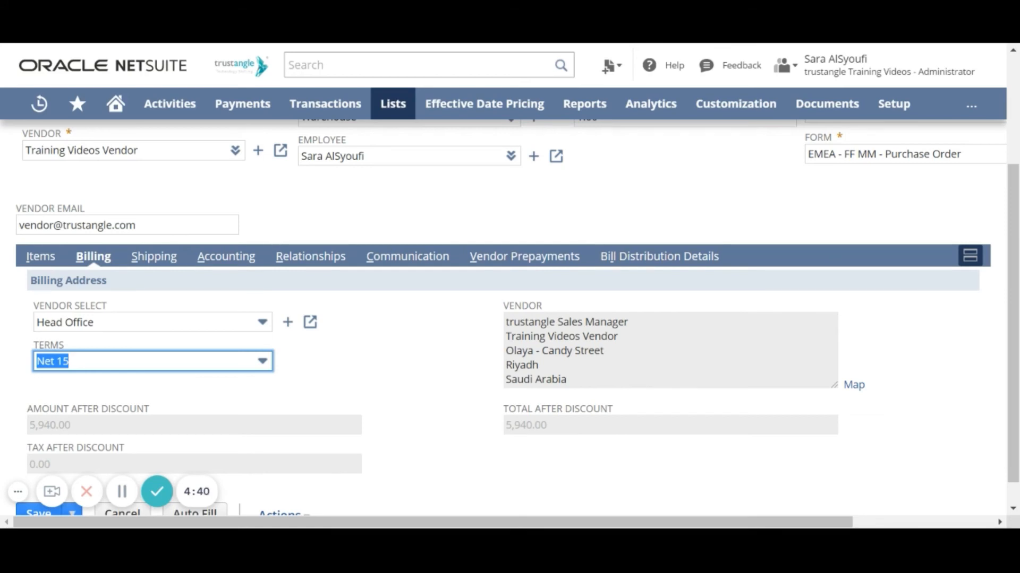
# - Change the order's payment terms to Net 30
pyautogui.click(261, 361)
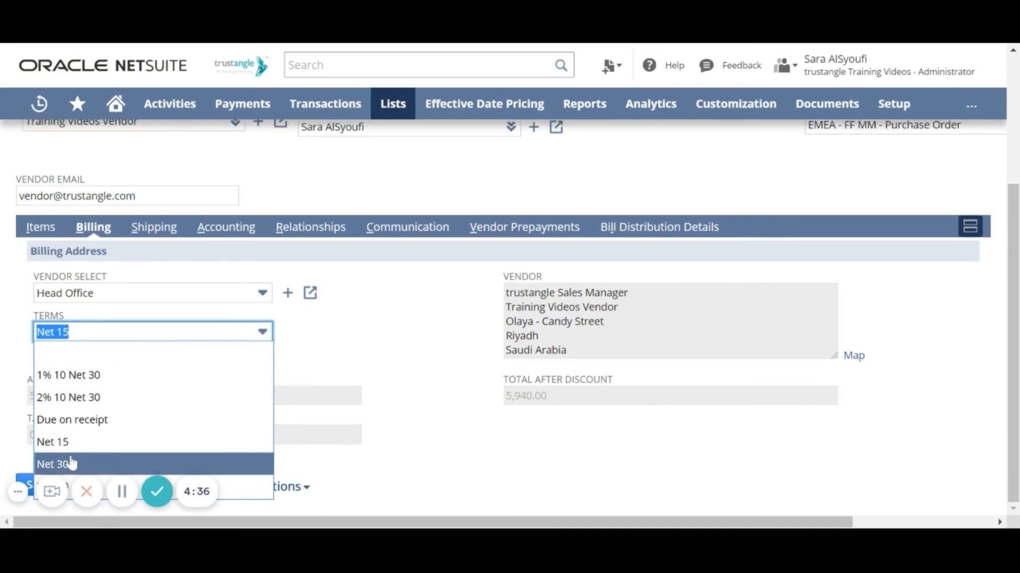
pyautogui.click(52, 464)
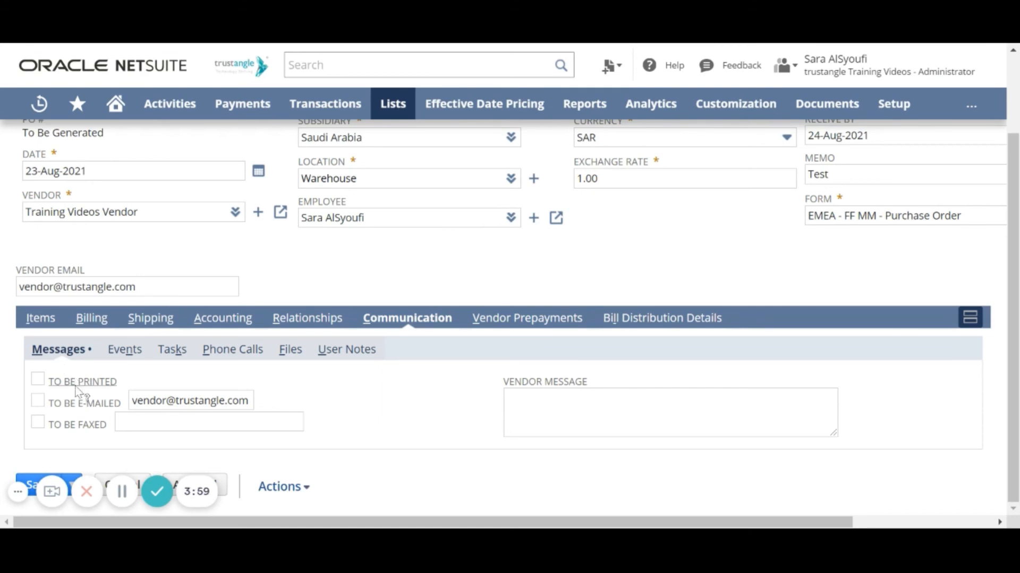
pyautogui.moveTo(63, 428)
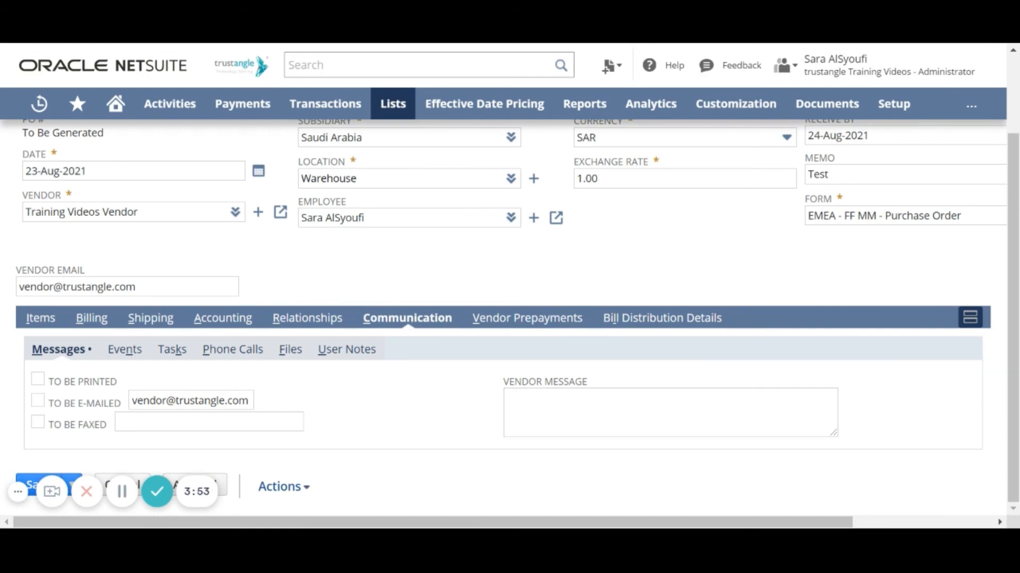
# - Show the order's Files attachment list, currently empty
pyautogui.click(290, 349)
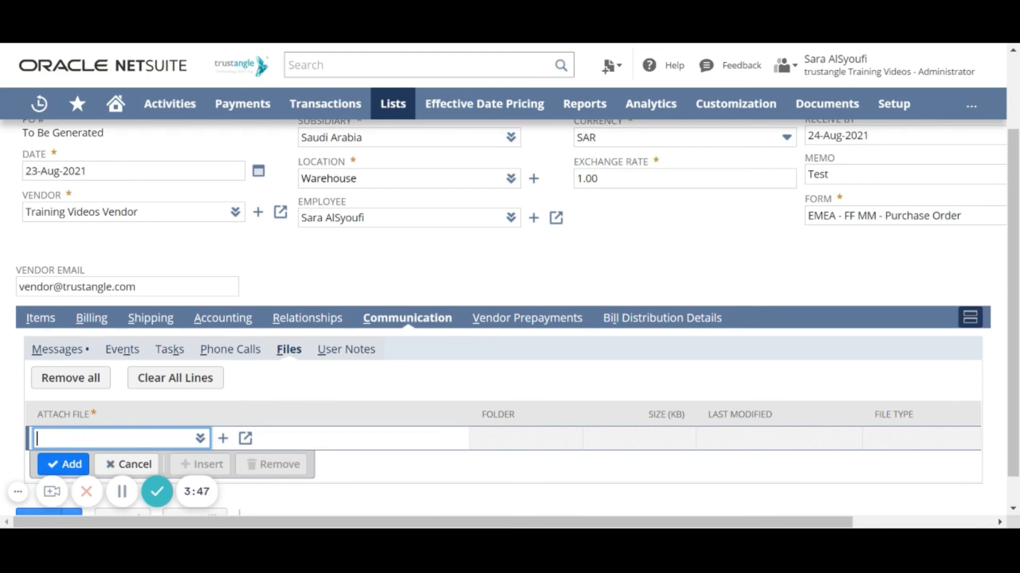
pyautogui.moveTo(281, 304)
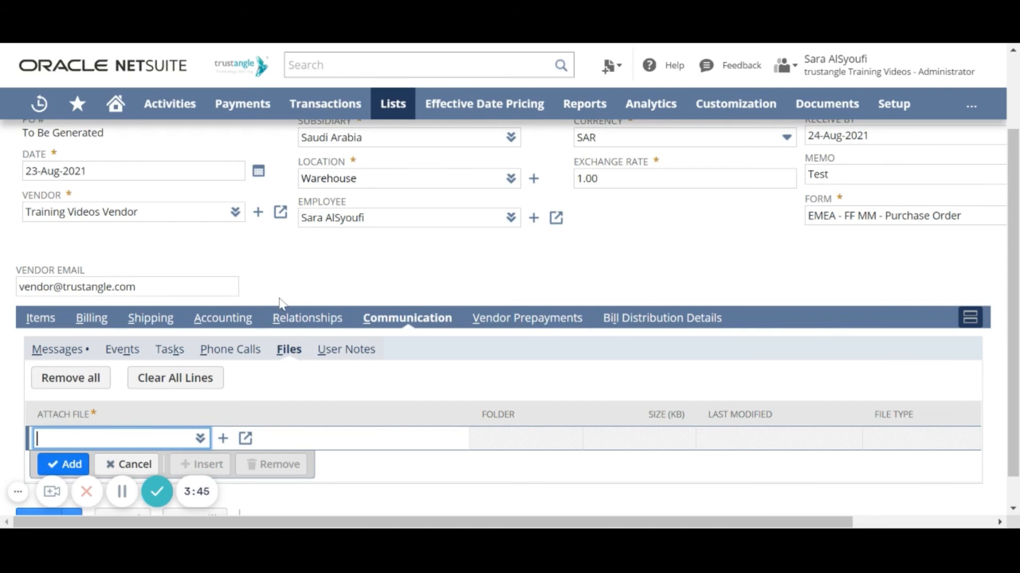